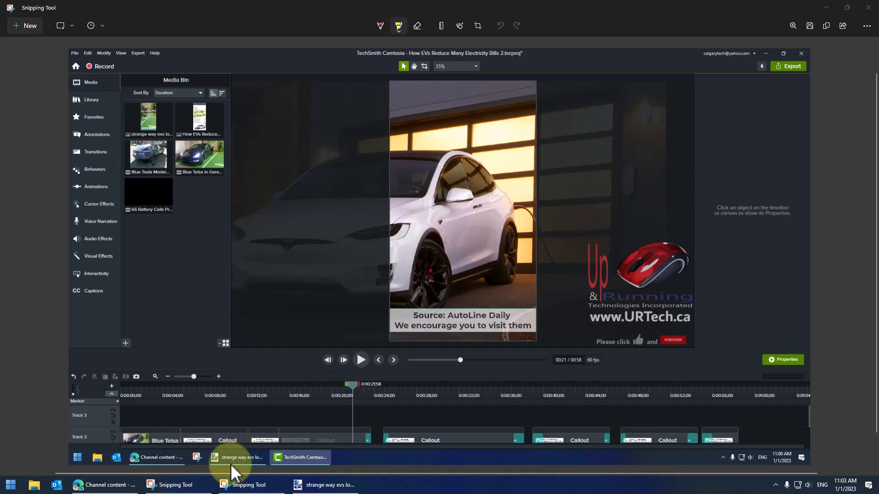
Place the 'strange way evs lower' image on Track 3 around 0:20
click(372, 414)
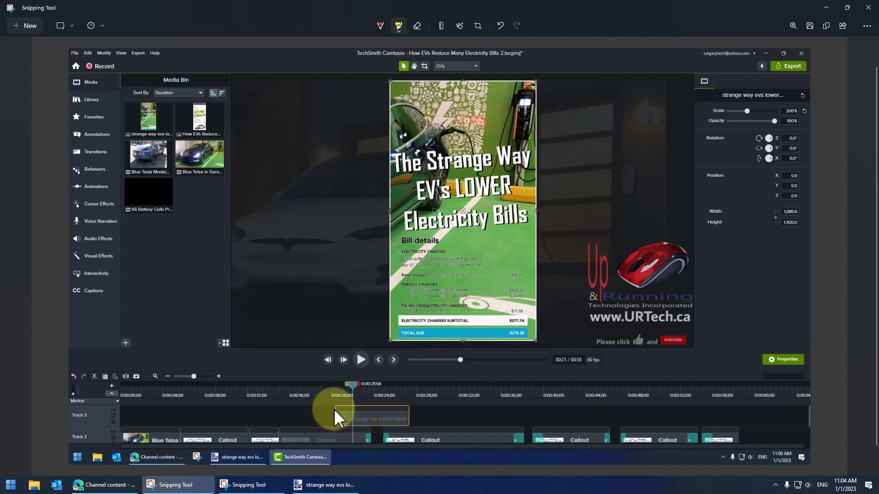
mouse_move(336, 311)
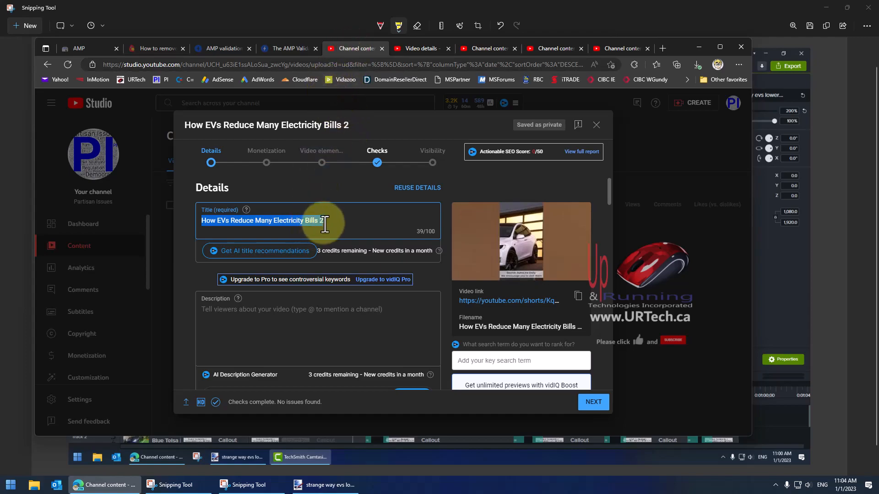
Check preview thumbnails across the upload tabs, ending on 'How EVs Reduce Many Electricity Bills 3'
click(324, 224)
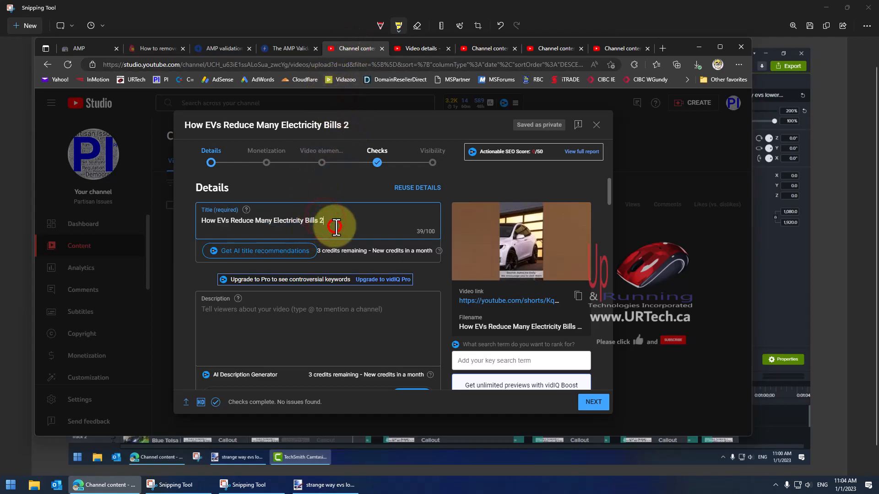
click(419, 49)
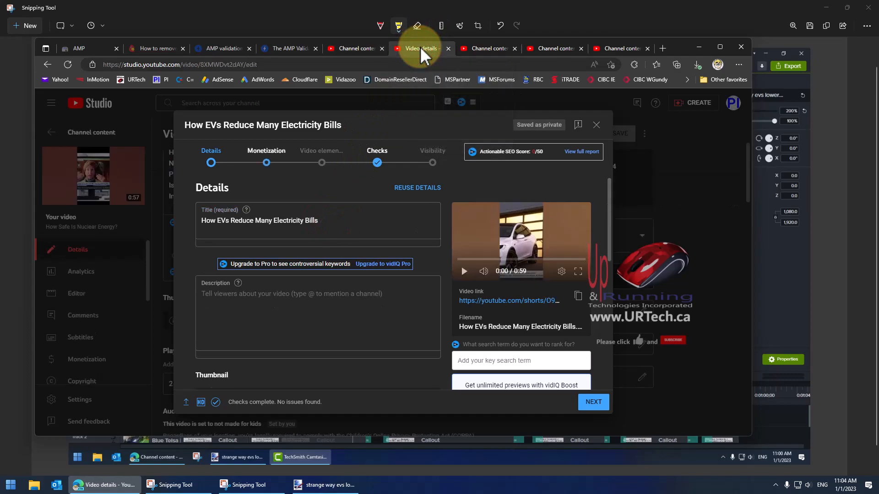
mouse_move(453, 127)
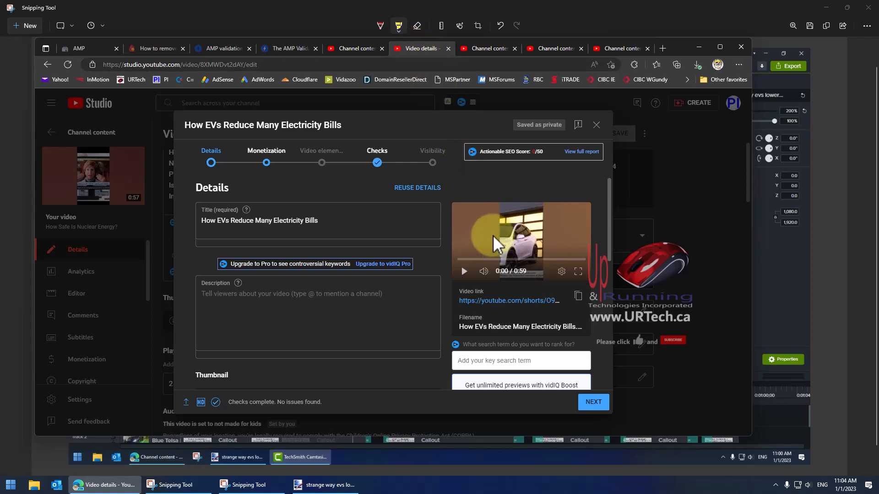
click(488, 48)
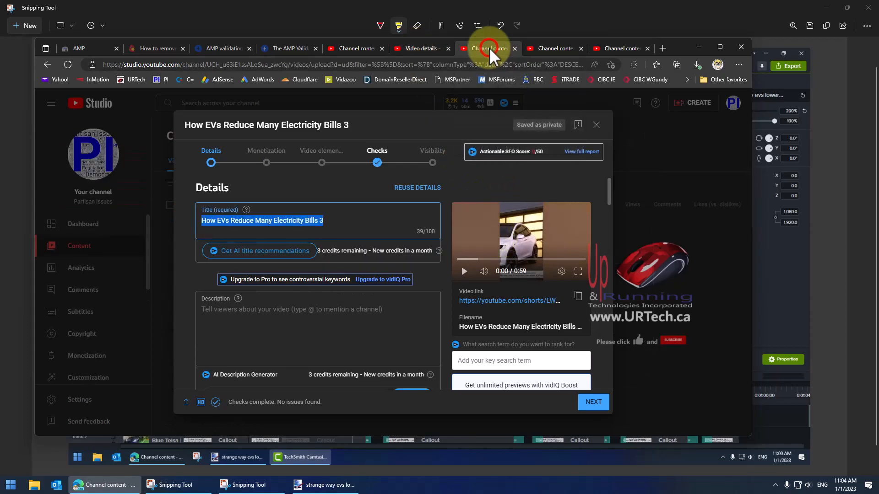